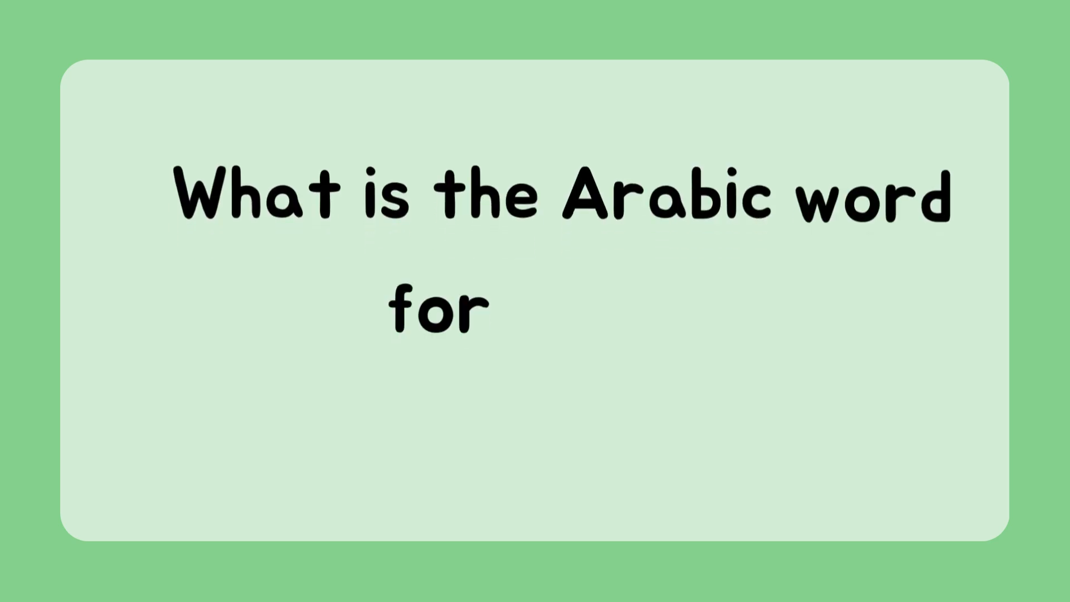
pyautogui.write('"God"?')
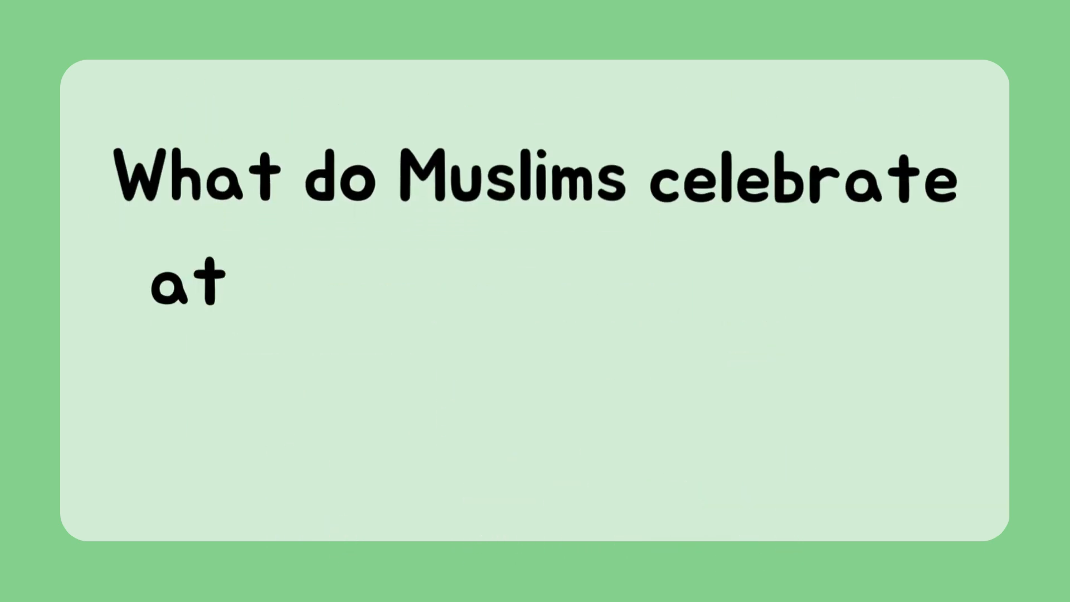
pyautogui.write('the end of Ramadan?')
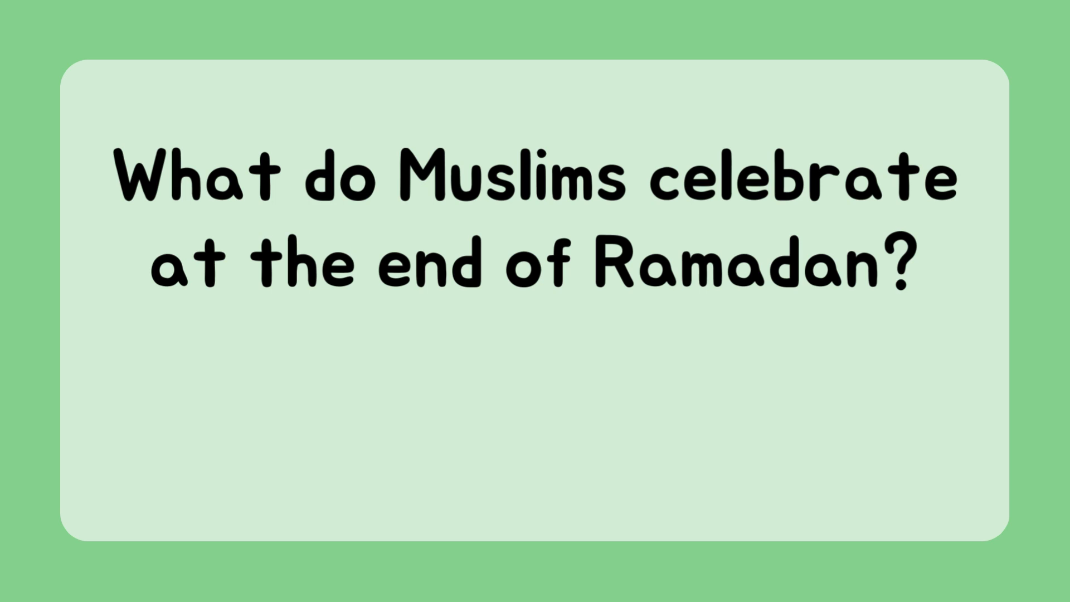